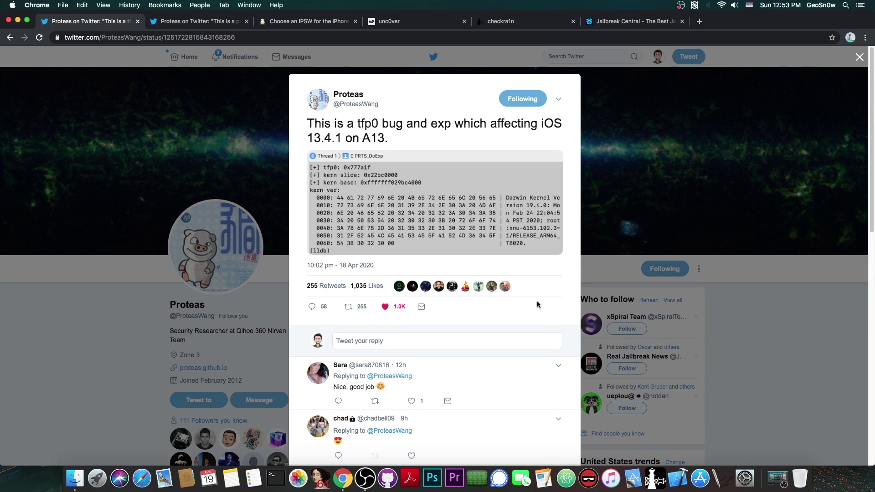
Step: Switch to the ipsw.me iPhone 11 Pro firmware page showing iOS 13.4.1 (17E262) as signed
left_click(198, 21)
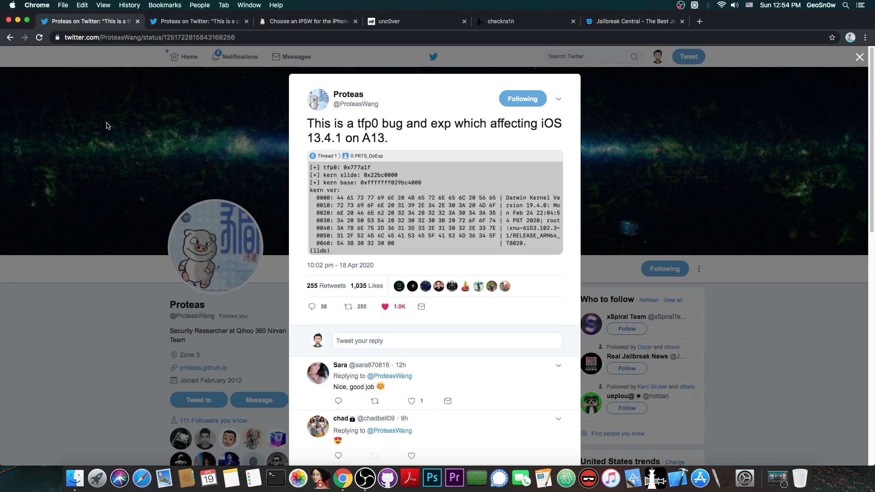
mouse_move(330, 141)
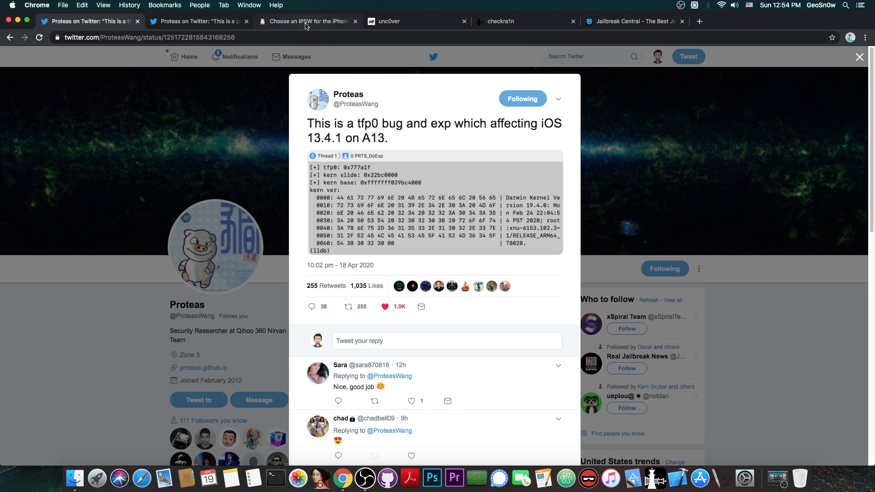
left_click(307, 21)
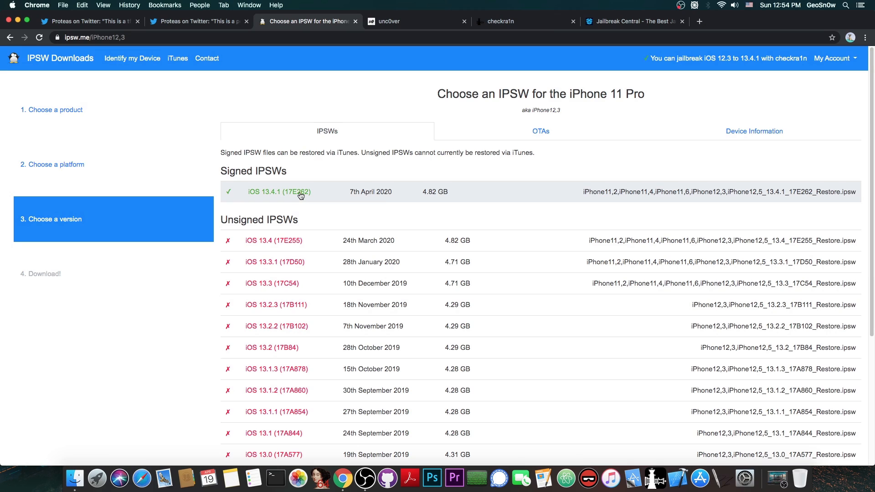
mouse_move(331, 203)
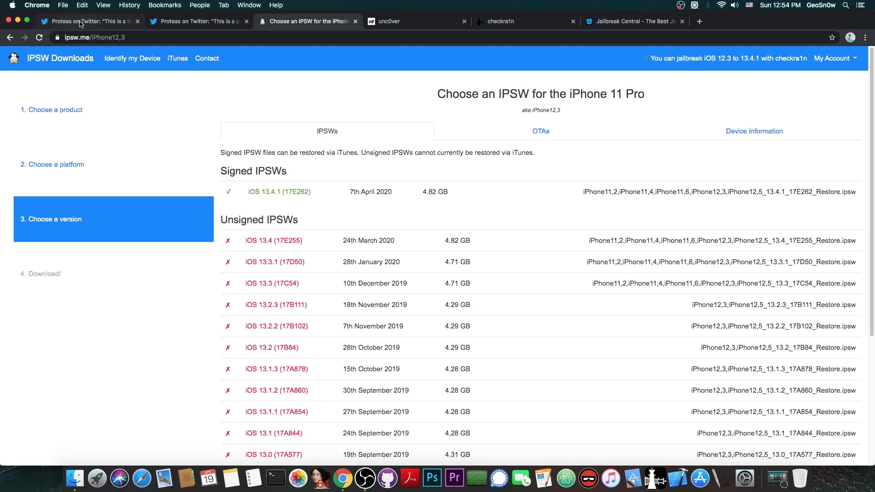
Step: Return to Proteas' tfp0 exploit tweet for iOS 13.4.1 on the first Twitter tab
left_click(90, 21)
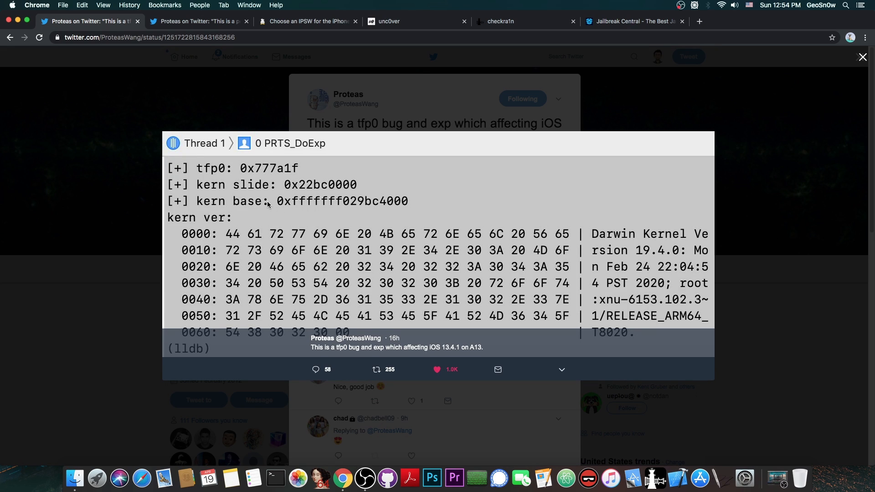
mouse_move(270, 188)
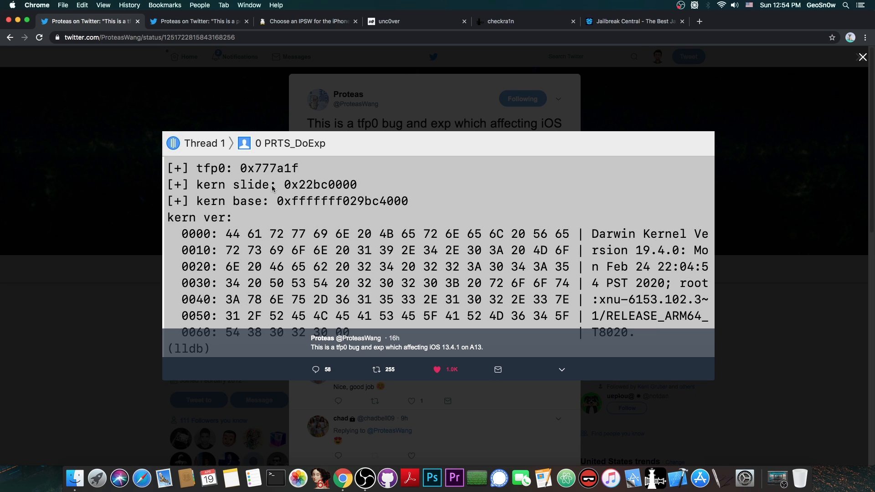
mouse_move(314, 247)
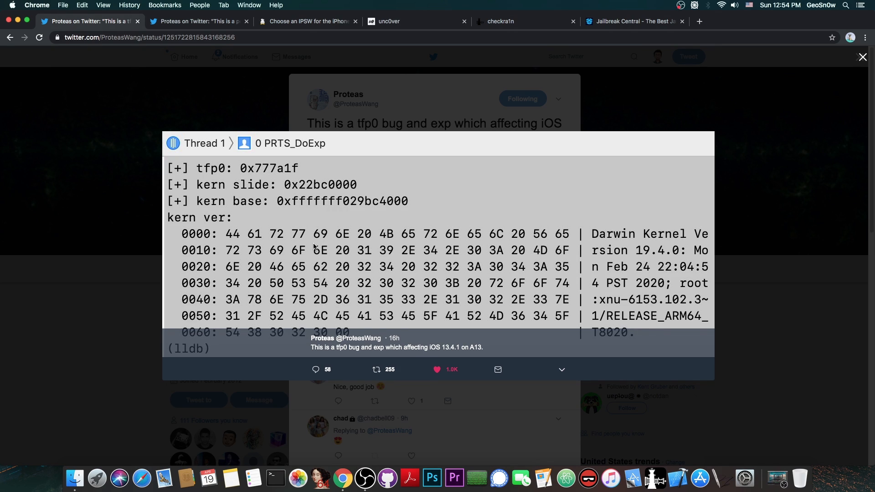
mouse_move(616, 239)
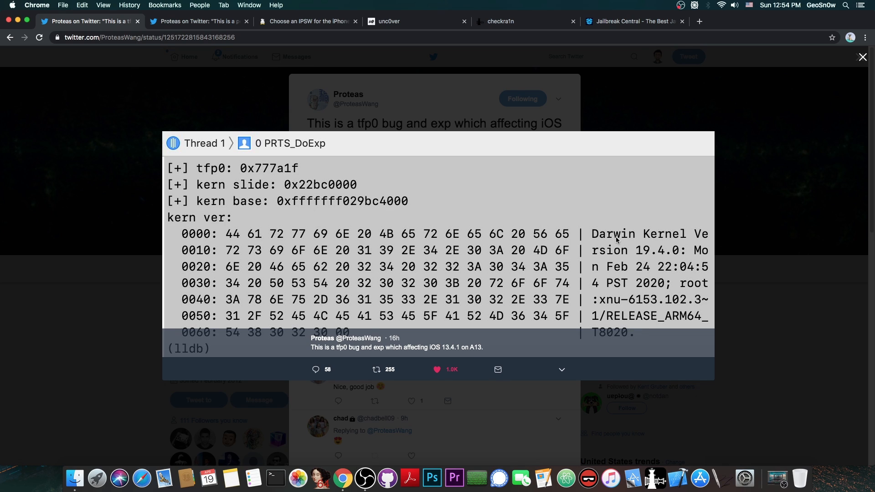
mouse_move(572, 242)
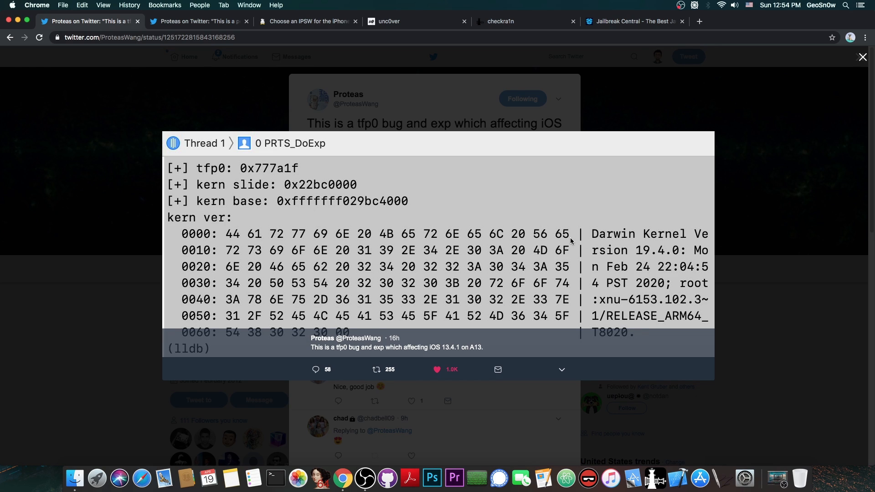
mouse_move(620, 272)
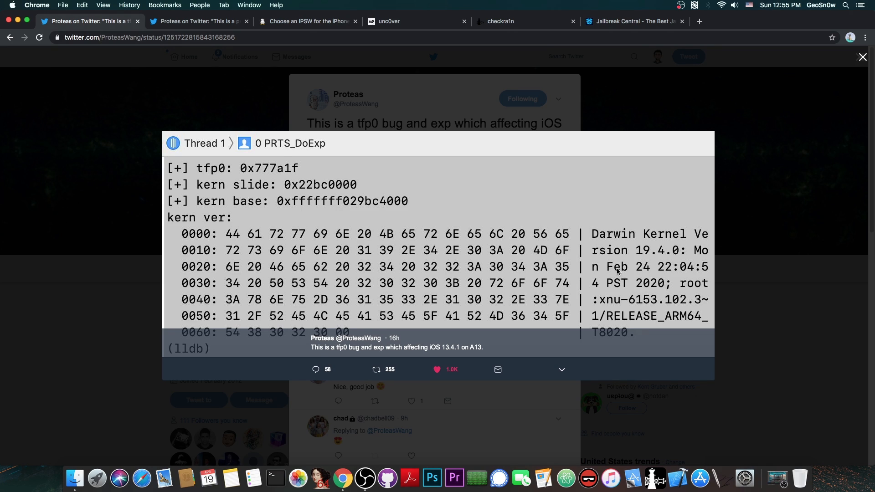
mouse_move(296, 195)
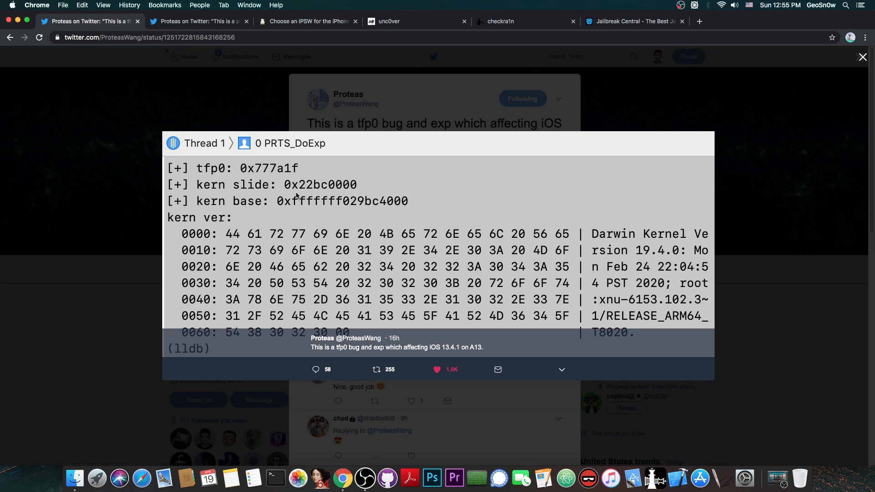
mouse_move(341, 186)
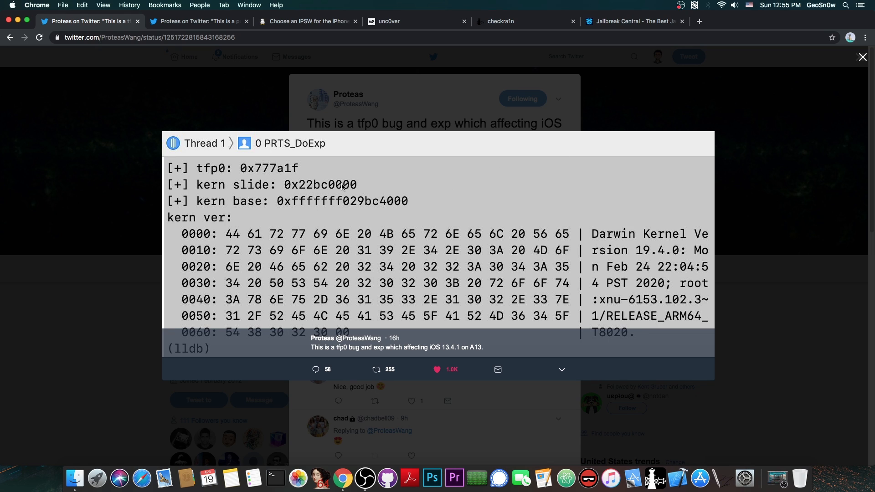
mouse_move(270, 171)
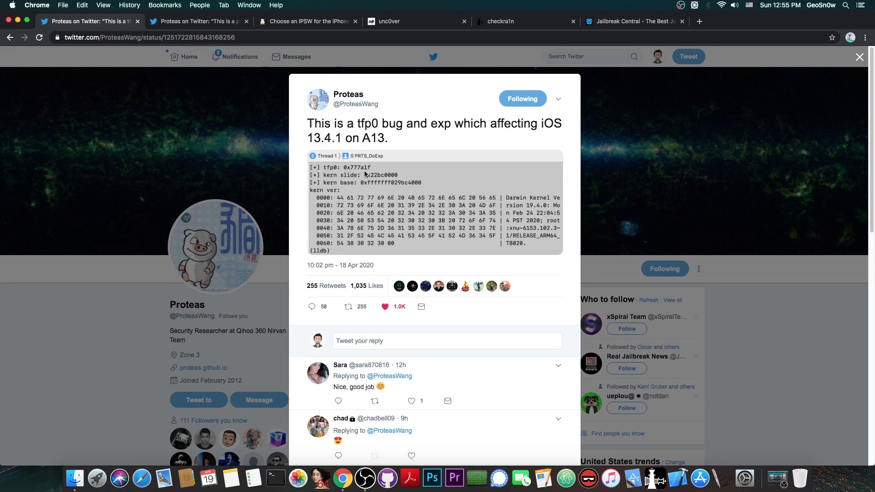
mouse_move(247, 282)
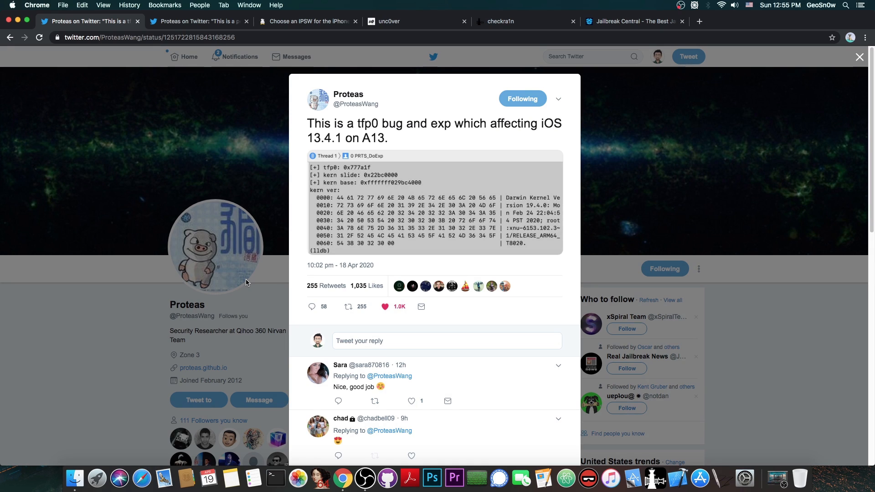
mouse_move(203, 106)
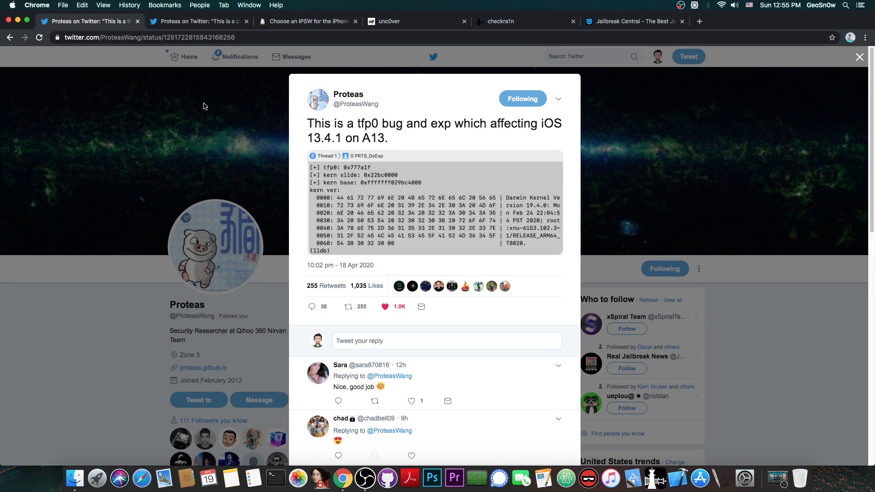
Step: View Proteas' persistence exploit tweet, then bring back the iPhone 11 Pro IPSW list
left_click(197, 21)
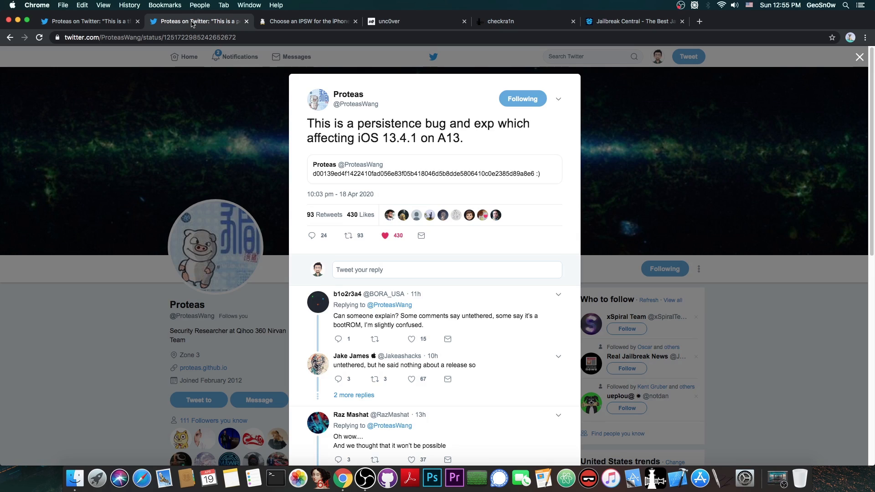
mouse_move(138, 16)
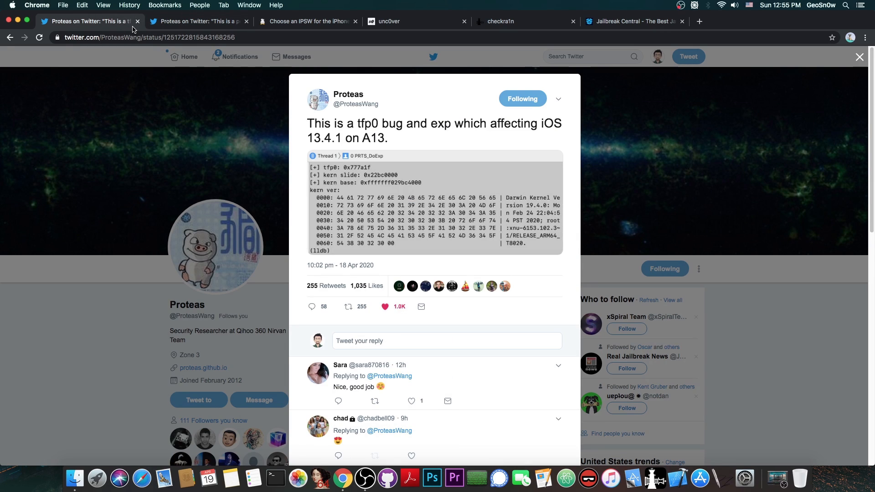
mouse_move(198, 21)
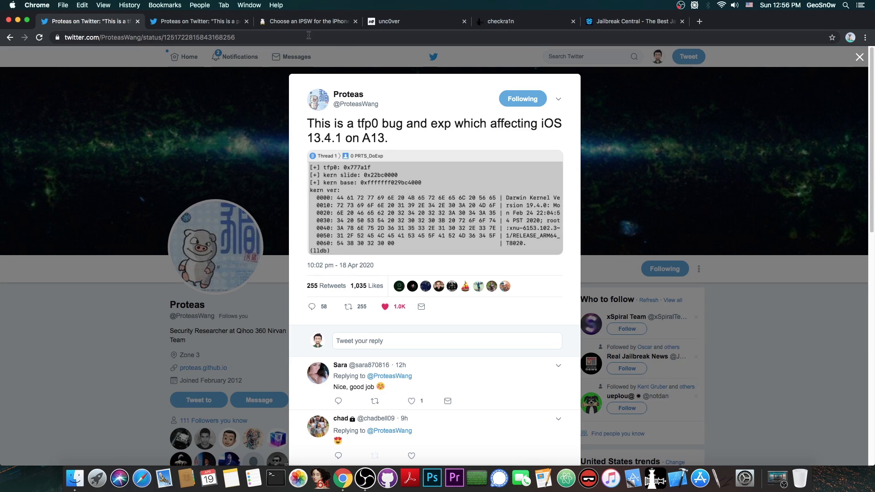
left_click(307, 21)
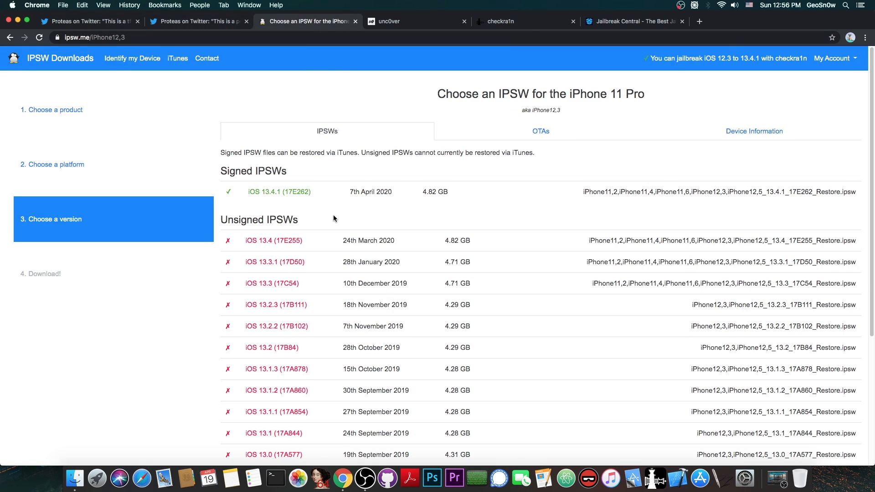
mouse_move(332, 203)
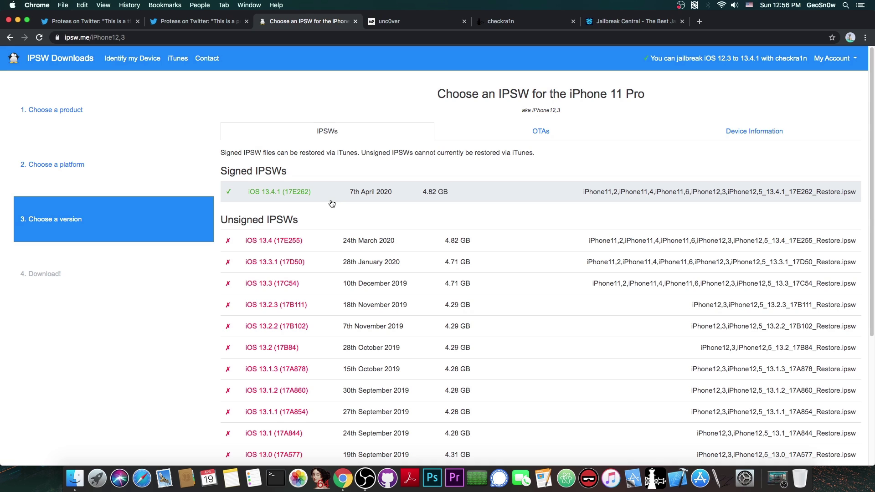
Step: Go back to Proteas' tfp0 exploit tweet on the first Twitter tab
left_click(89, 21)
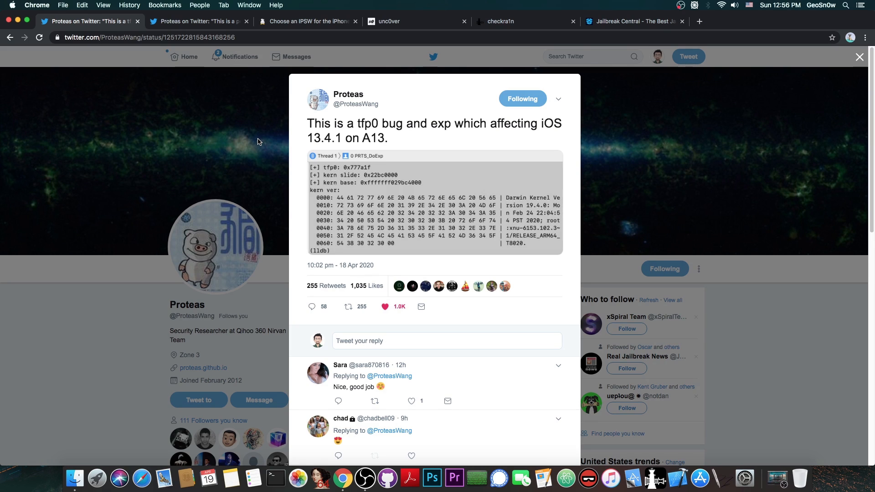
Step: Pass through the persistence tweet and the IPSW list to reach the checkra1n 0.10.1 beta site
left_click(198, 21)
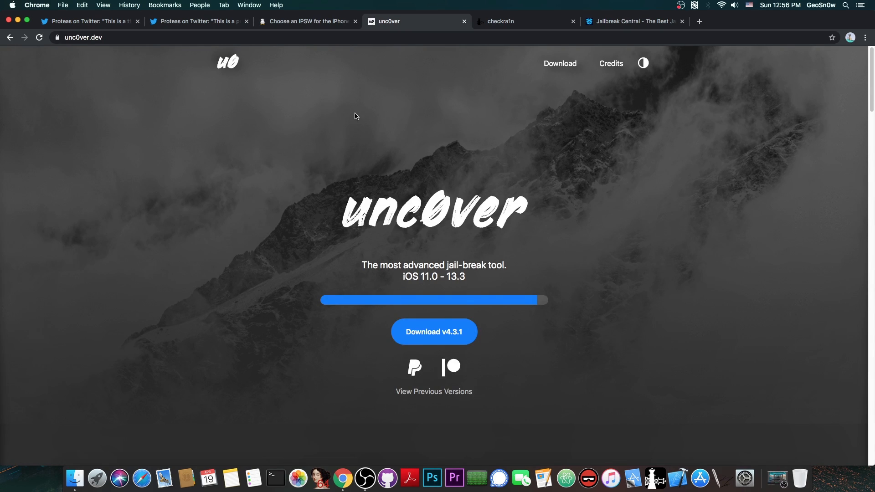
left_click(198, 21)
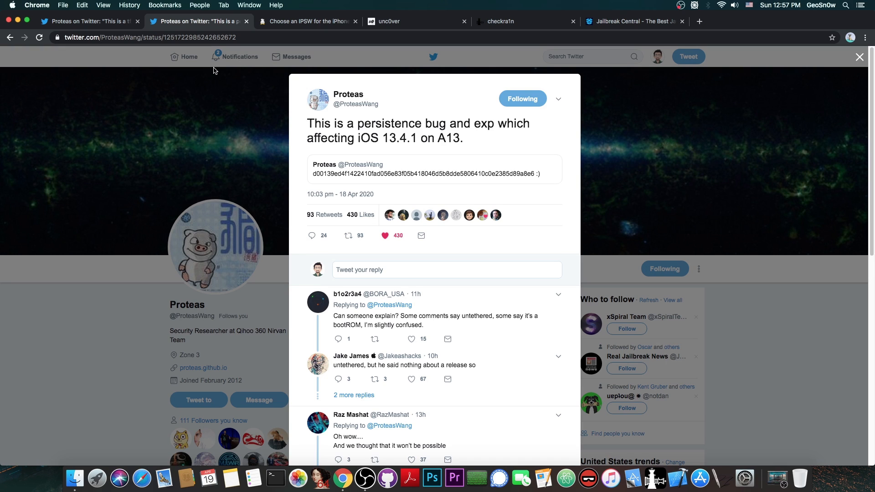
left_click(307, 21)
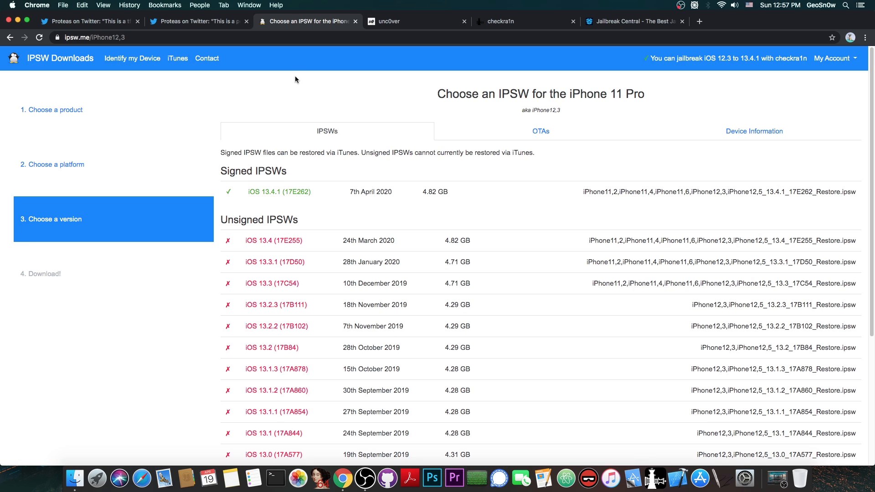
mouse_move(338, 193)
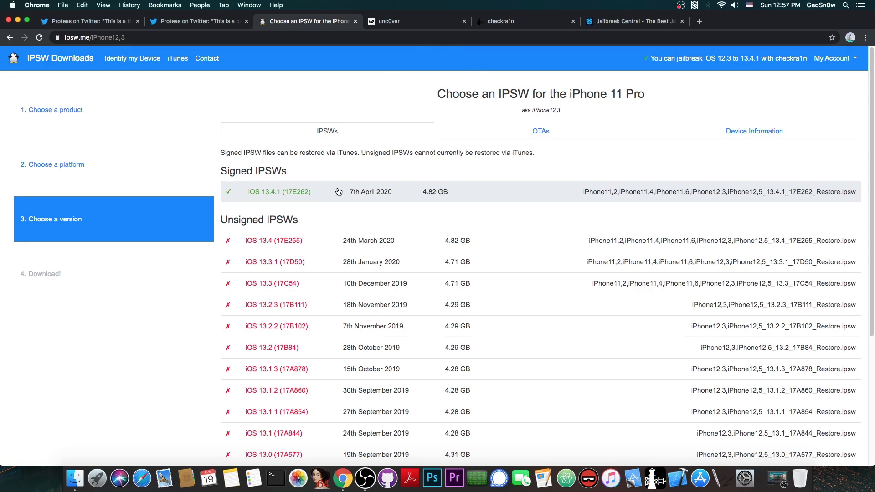
mouse_move(439, 122)
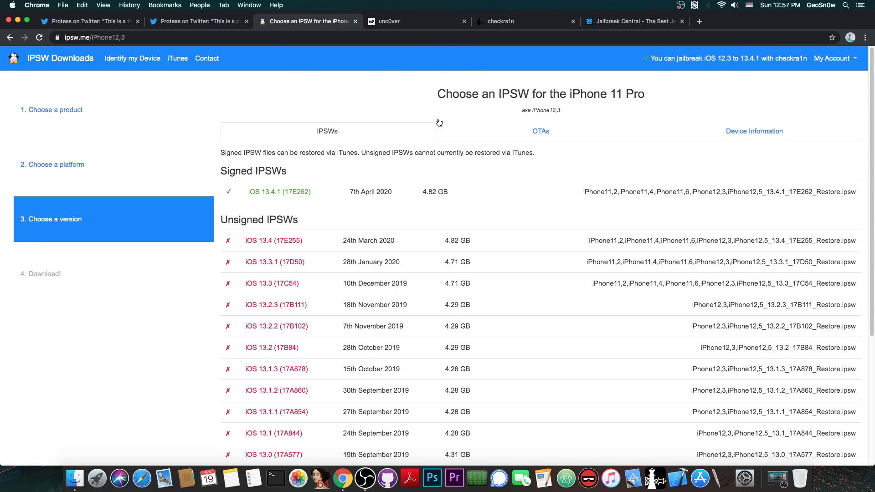
left_click(498, 21)
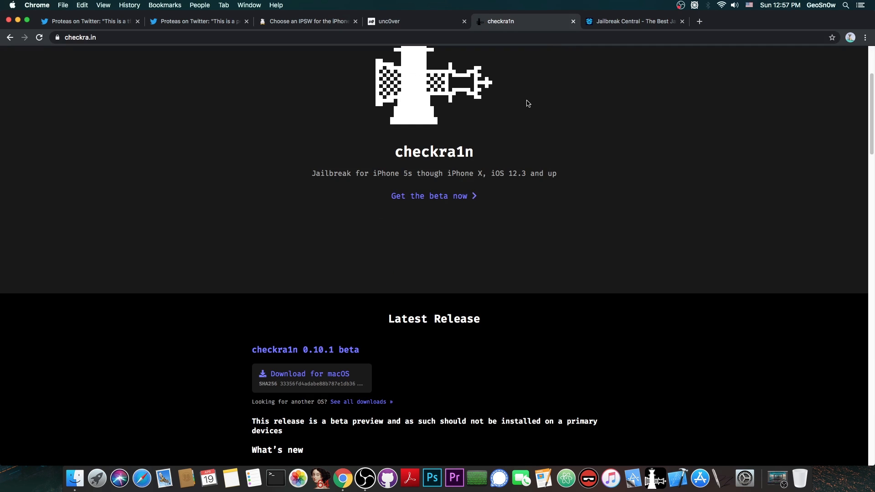
Step: View the top of the checkra1n homepage, then return to Proteas' tfp0 bug tweet
scroll("up", 3)
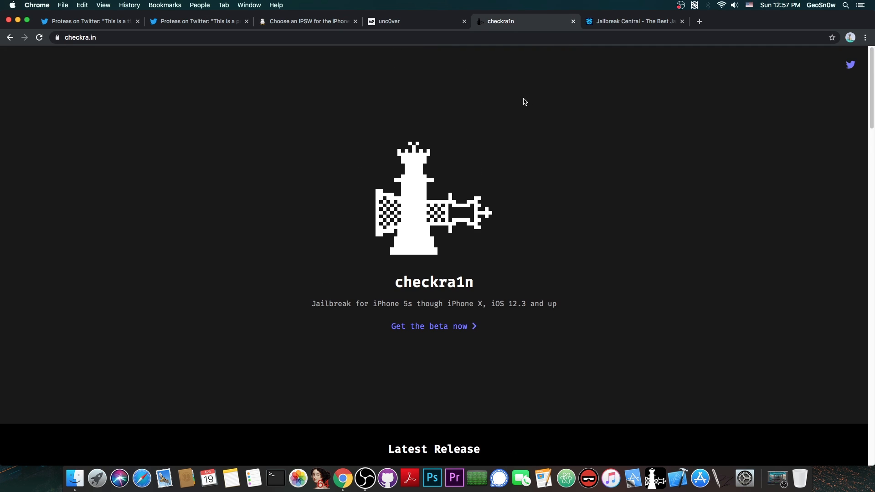
mouse_move(445, 82)
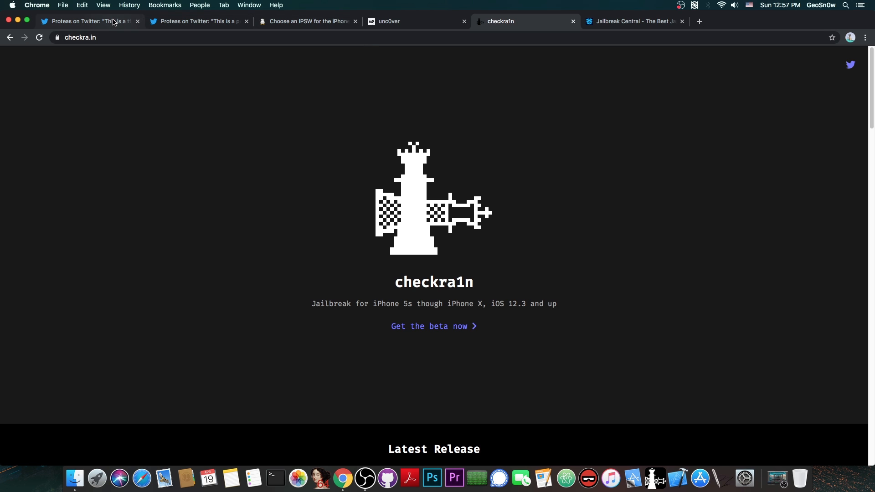
left_click(89, 21)
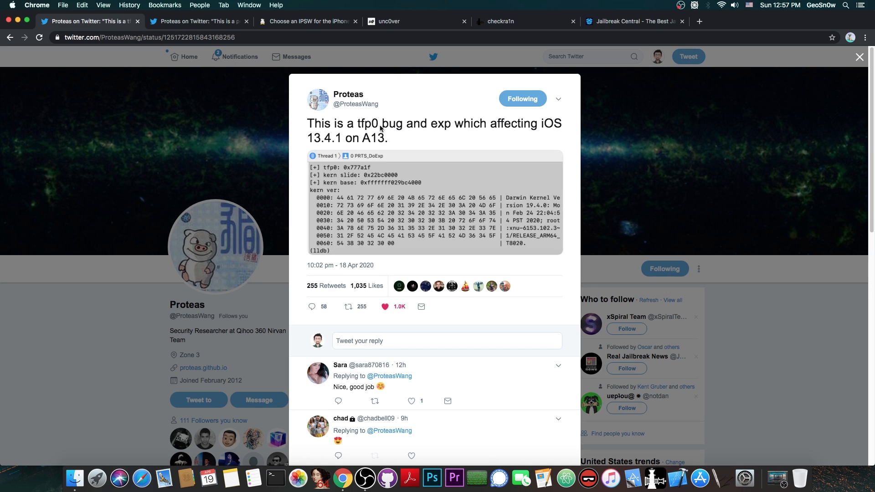
mouse_move(381, 129)
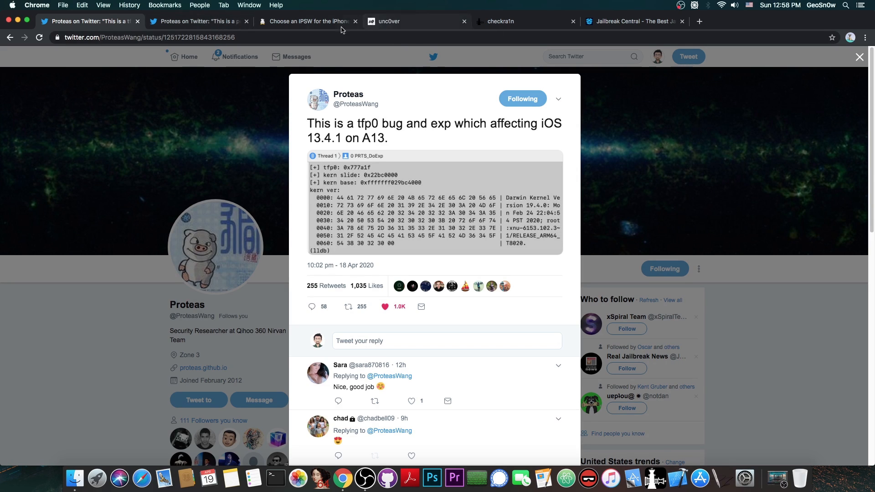
Step: Switch to the iPhone 11 Pro IPSW list still showing iOS 13.4.1 as signed
left_click(307, 21)
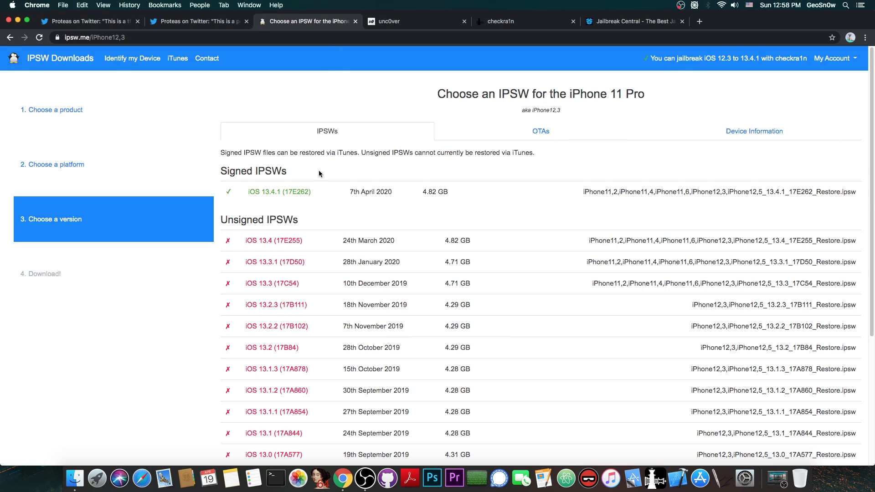
mouse_move(300, 199)
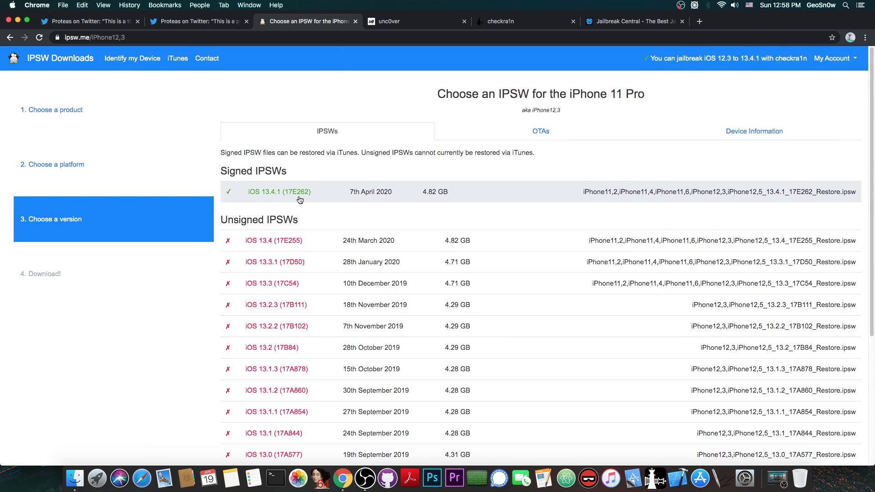
mouse_move(309, 263)
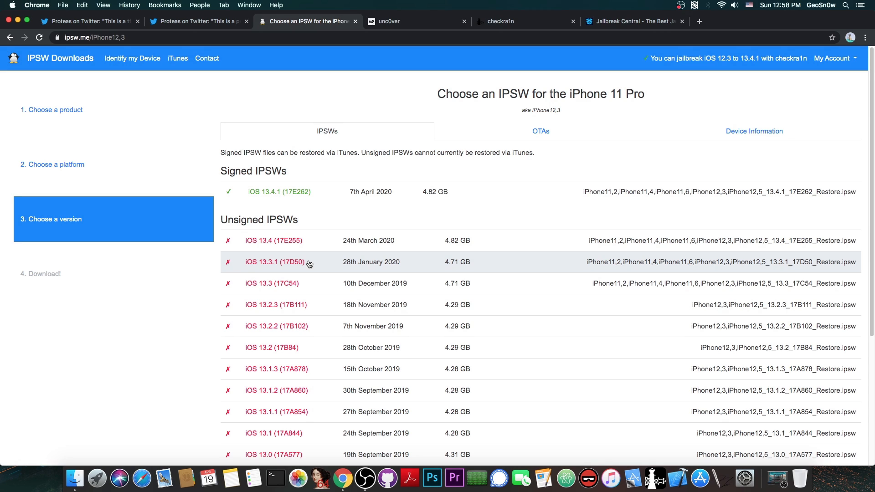
Step: Go back to Proteas' tfp0 exploit tweet on Twitter
left_click(90, 21)
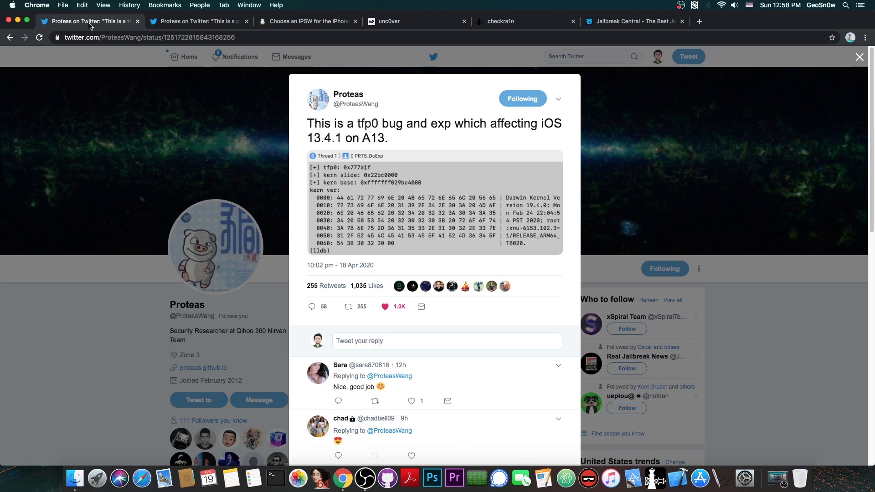
mouse_move(240, 49)
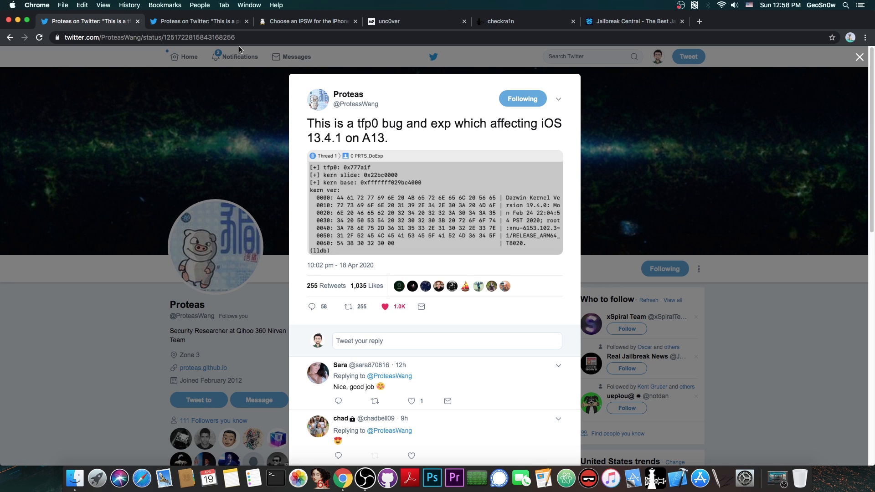
mouse_move(232, 318)
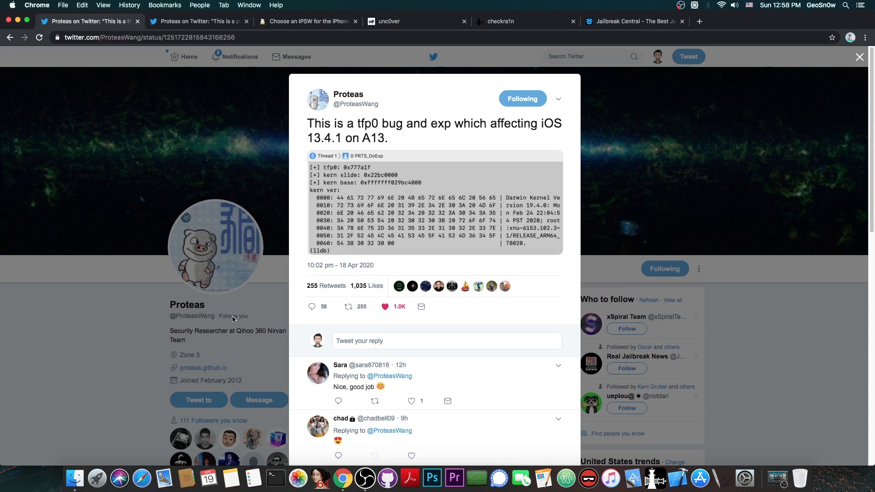
mouse_move(252, 285)
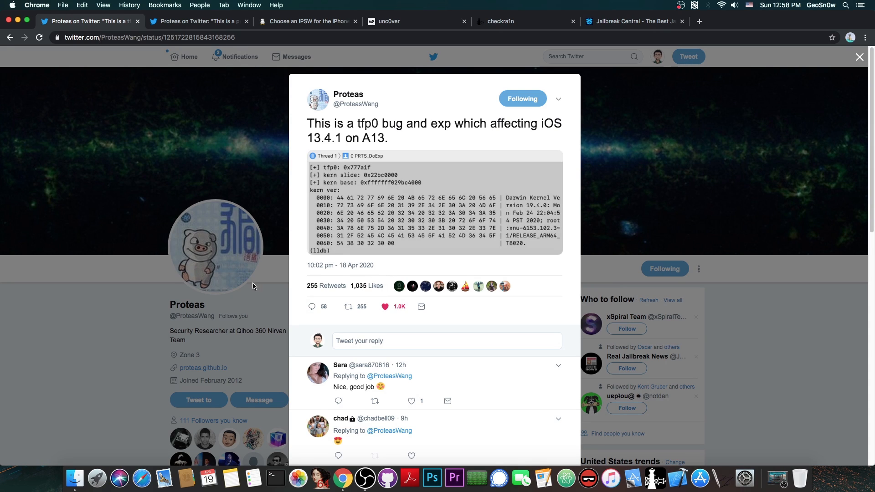
mouse_move(593, 56)
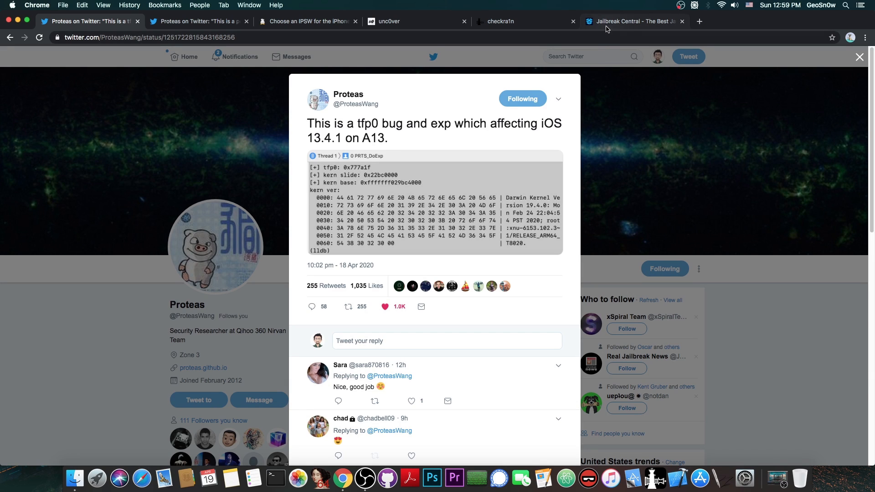
Step: Show the Jailbreak Central forum index scrolled down past the tutorials and iOS discussion sections
left_click(633, 21)
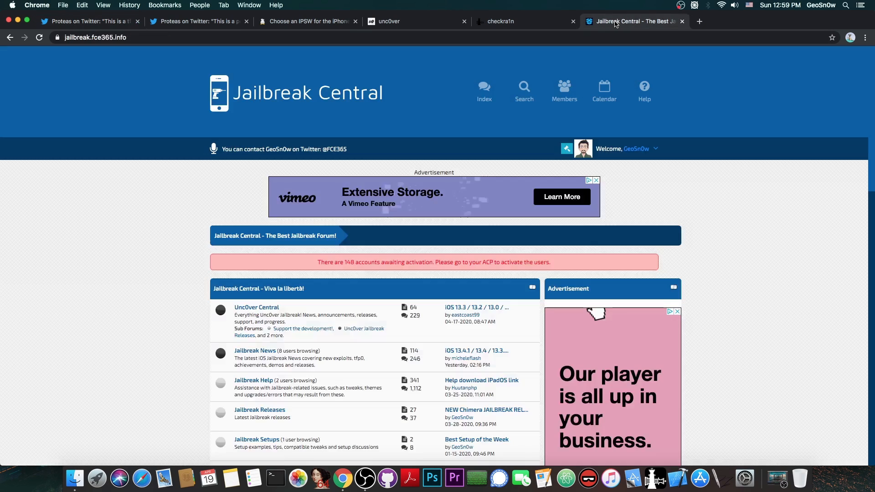
mouse_move(783, 106)
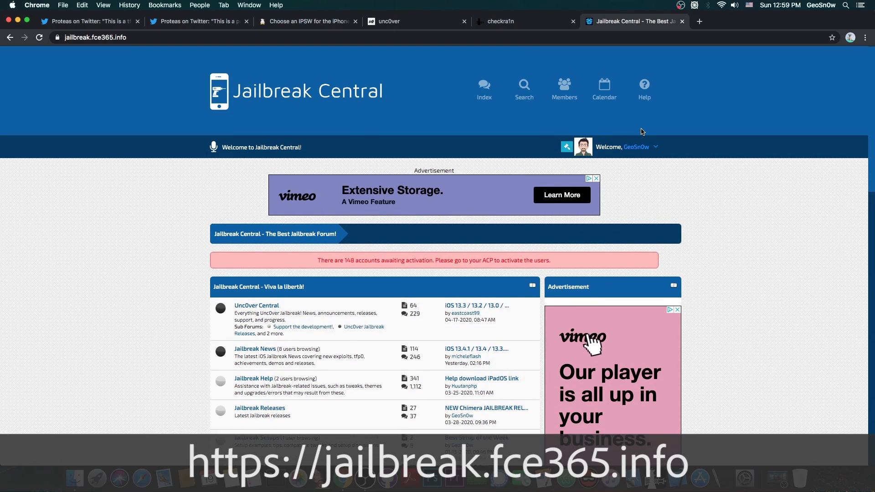
scroll("down", 3)
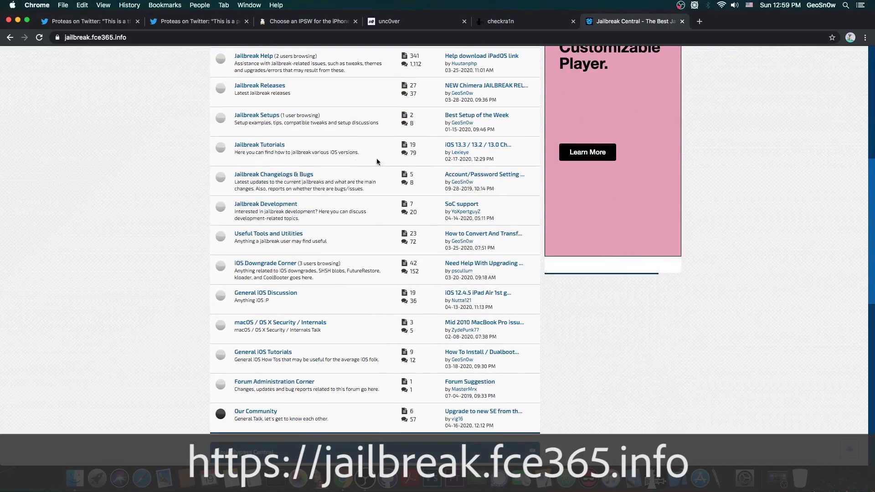